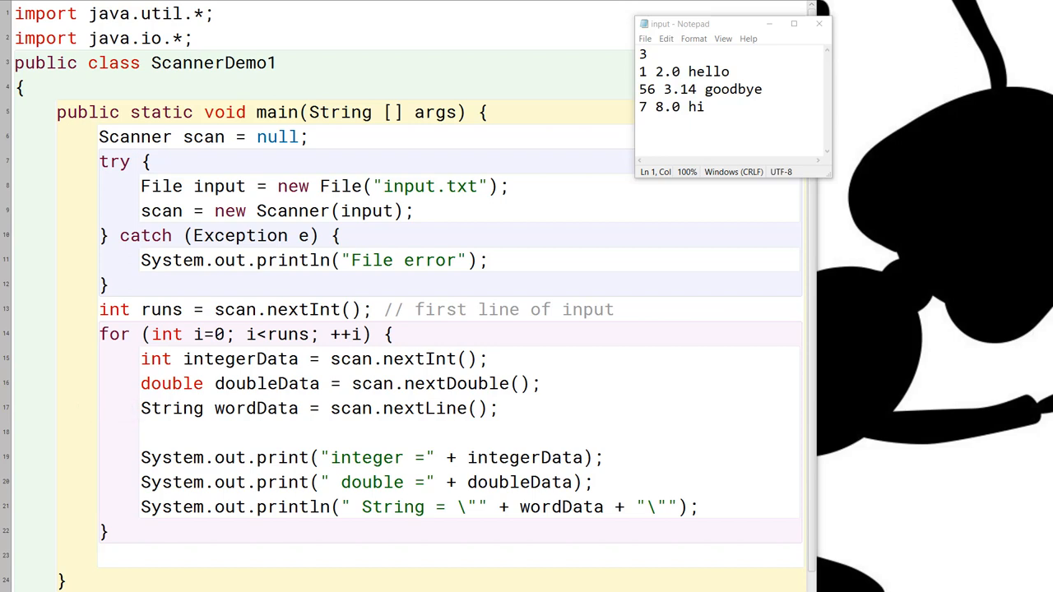
{"action": "mouse_move", "coordinate": [471, 296]}
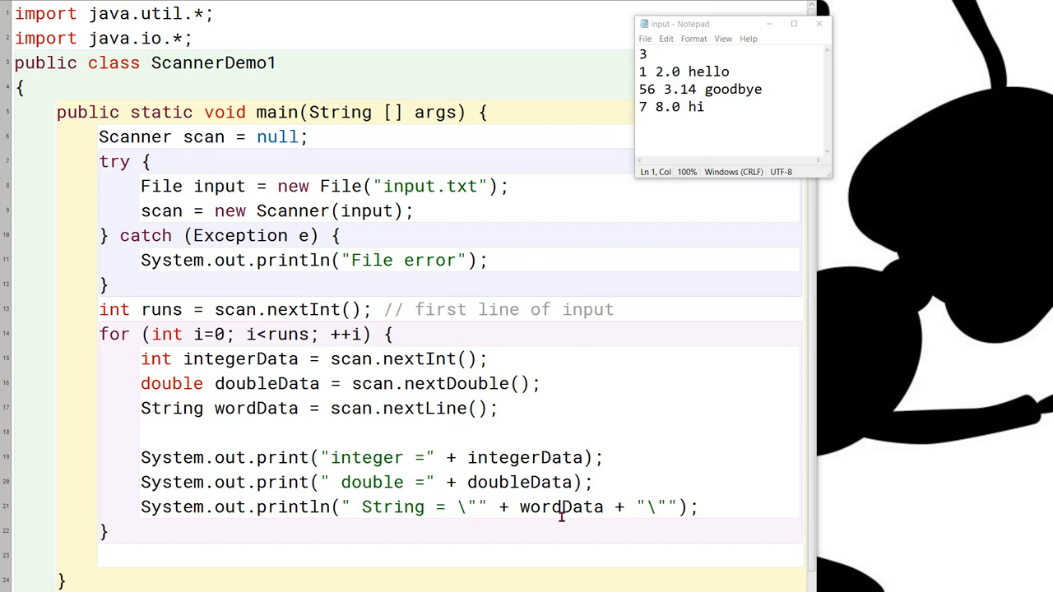
{"action": "mouse_move", "coordinate": [511, 562]}
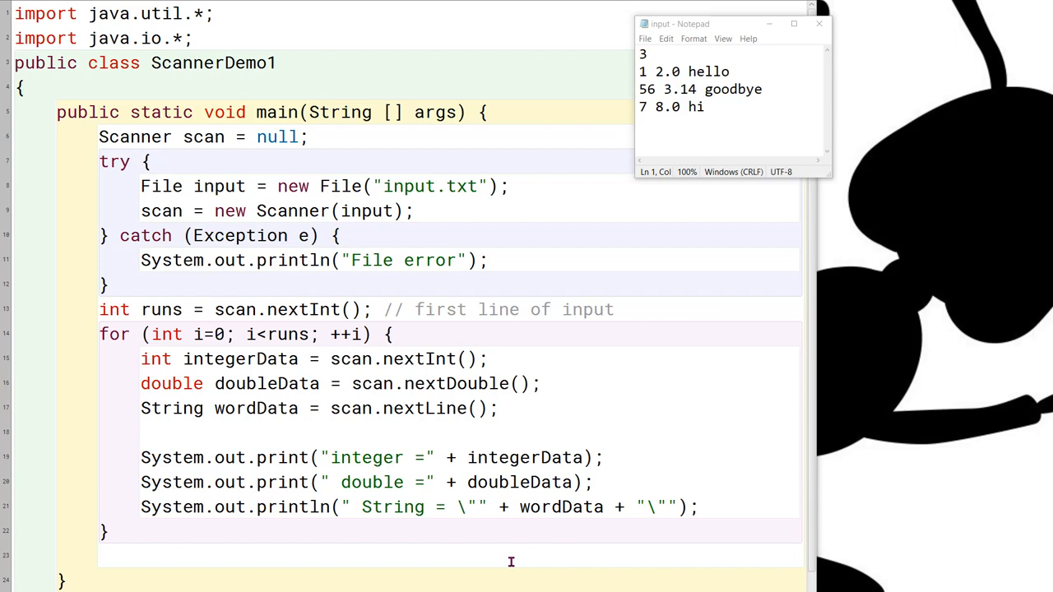
{"action": "mouse_move", "coordinate": [511, 562]}
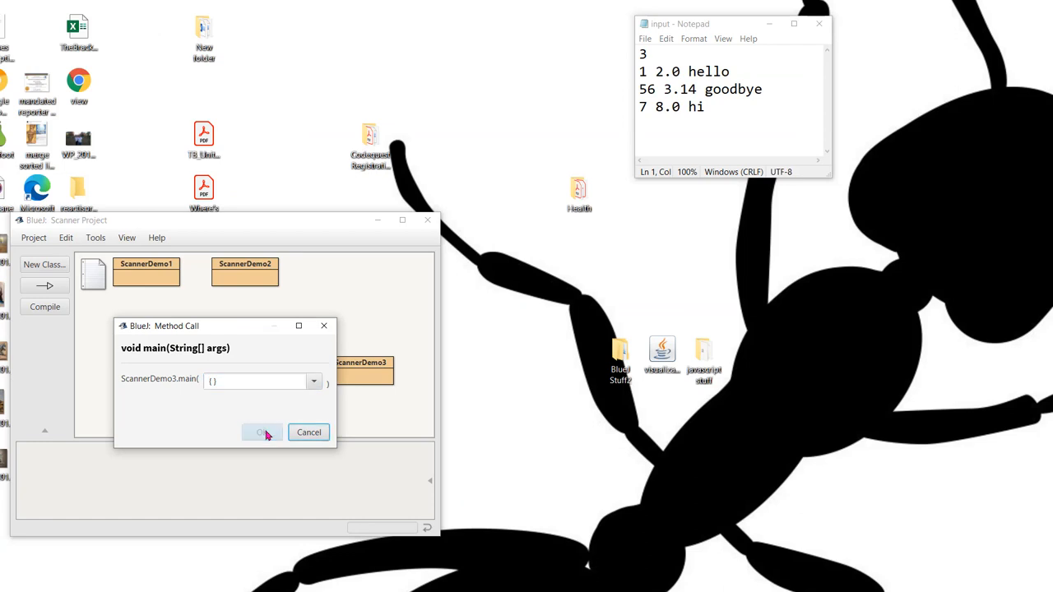
Step: Run ScannerDemo3's main, then open its source in the editor
{"action": "left_click", "coordinate": [262, 432]}
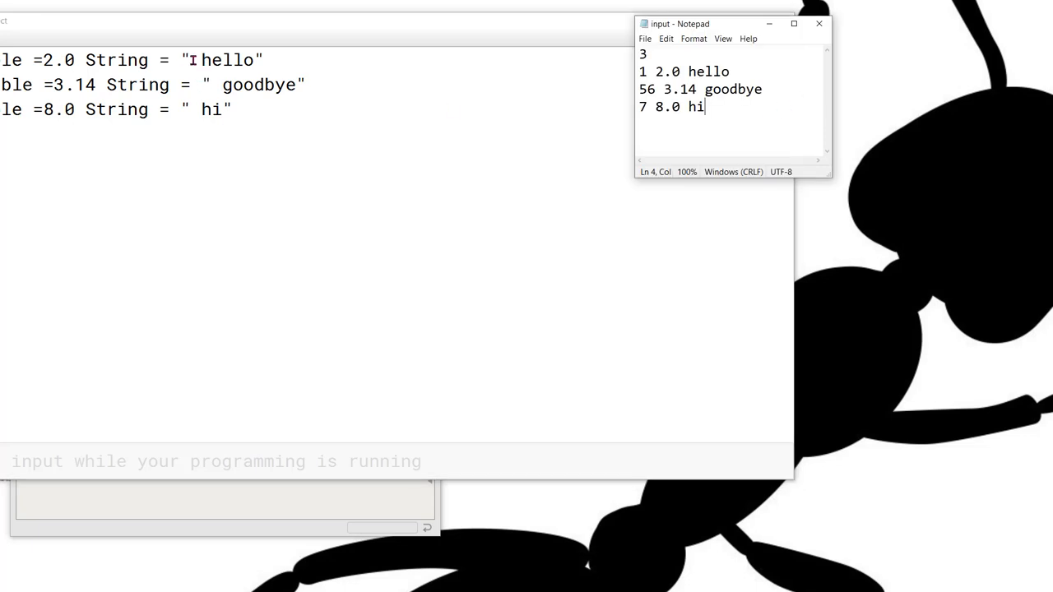
{"action": "mouse_move", "coordinate": [298, 186]}
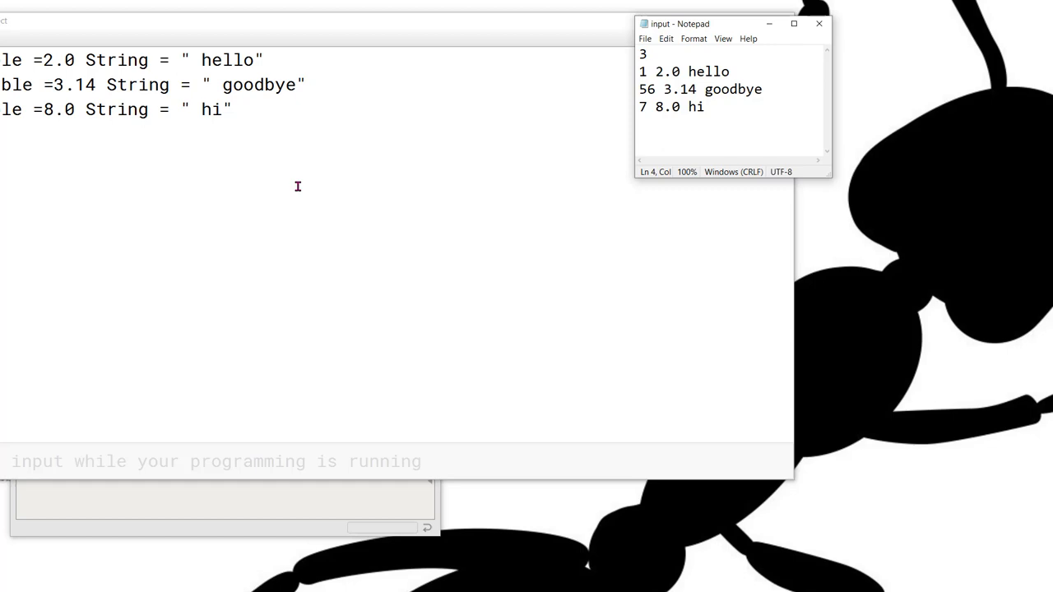
{"action": "left_click", "coordinate": [704, 106]}
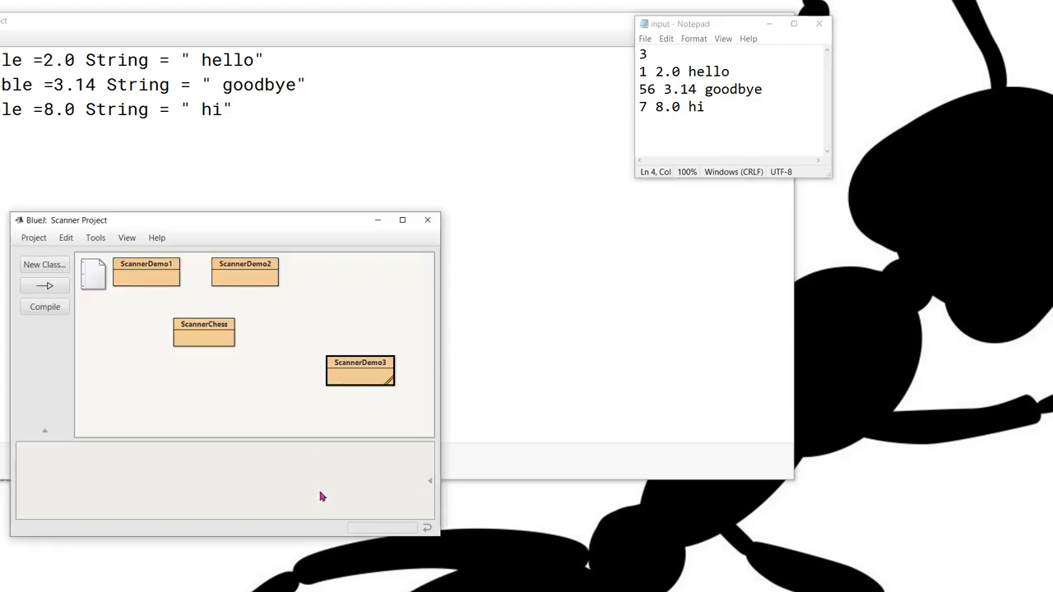
{"action": "double_click", "coordinate": [360, 370]}
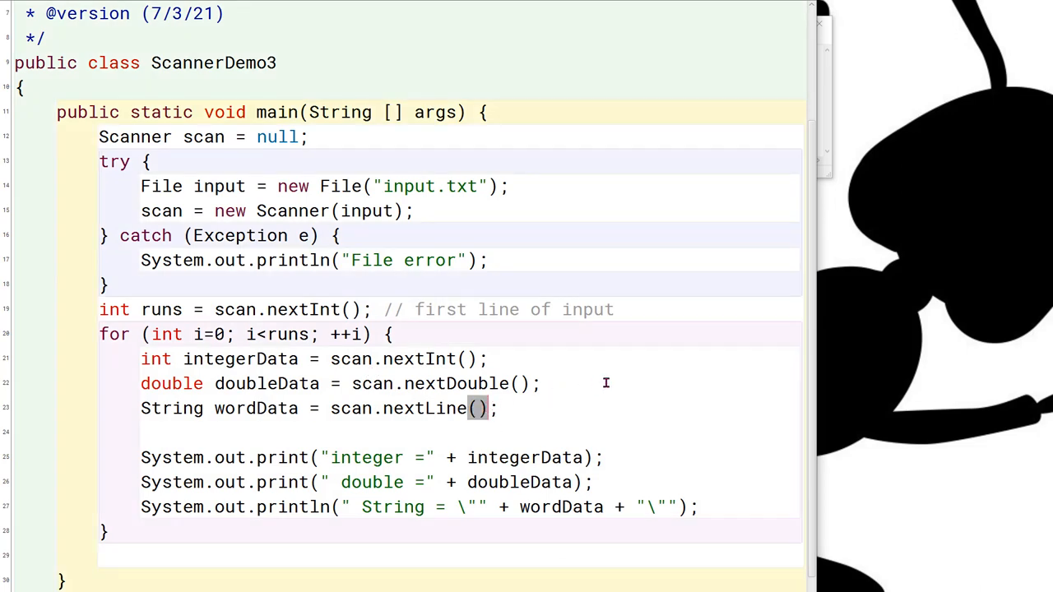
Step: Append .trim() to nextLine(), rerun to confirm no leading spaces, then undo it
{"action": "type", "text": ".trim()"}
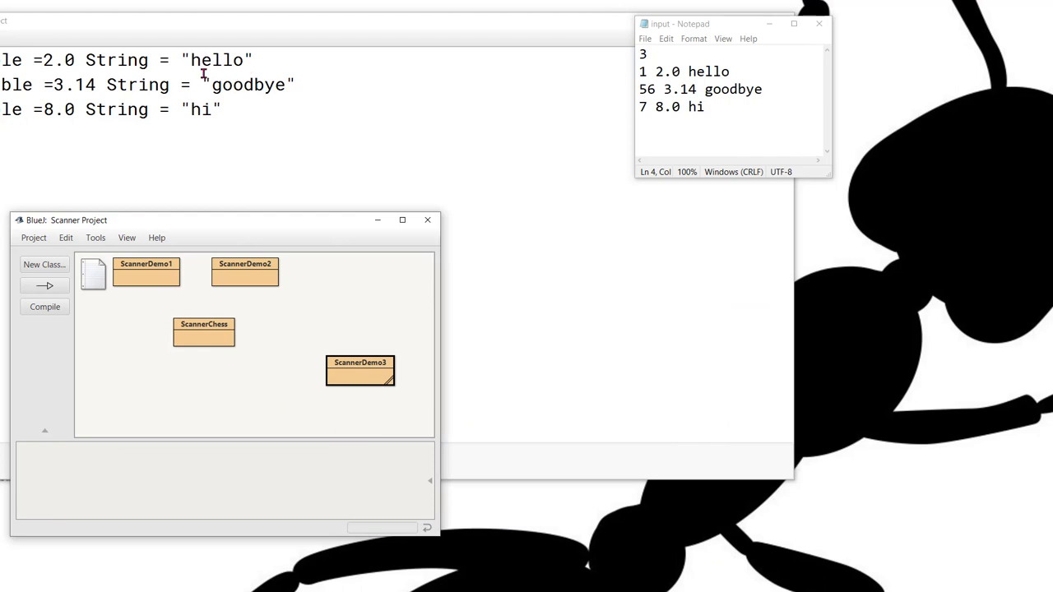
{"action": "mouse_move", "coordinate": [218, 78]}
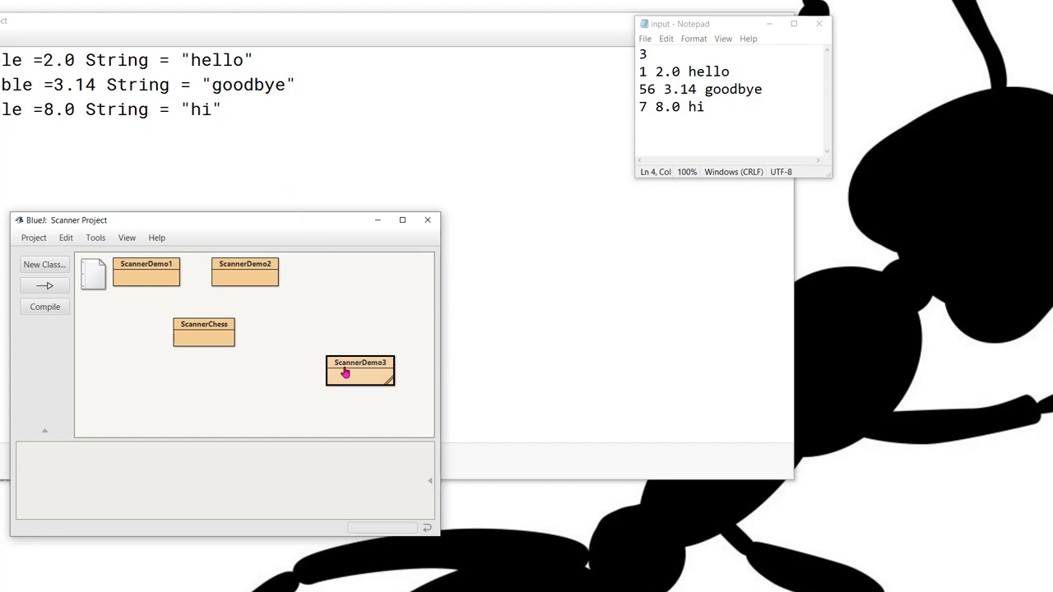
{"action": "double_click", "coordinate": [360, 371]}
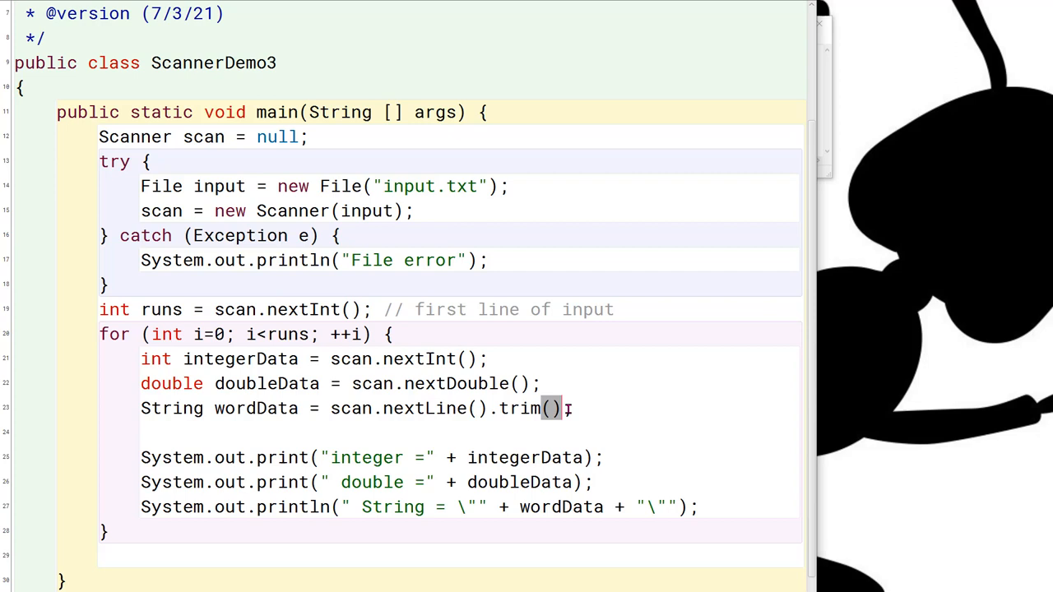
{"action": "mouse_move", "coordinate": [588, 379]}
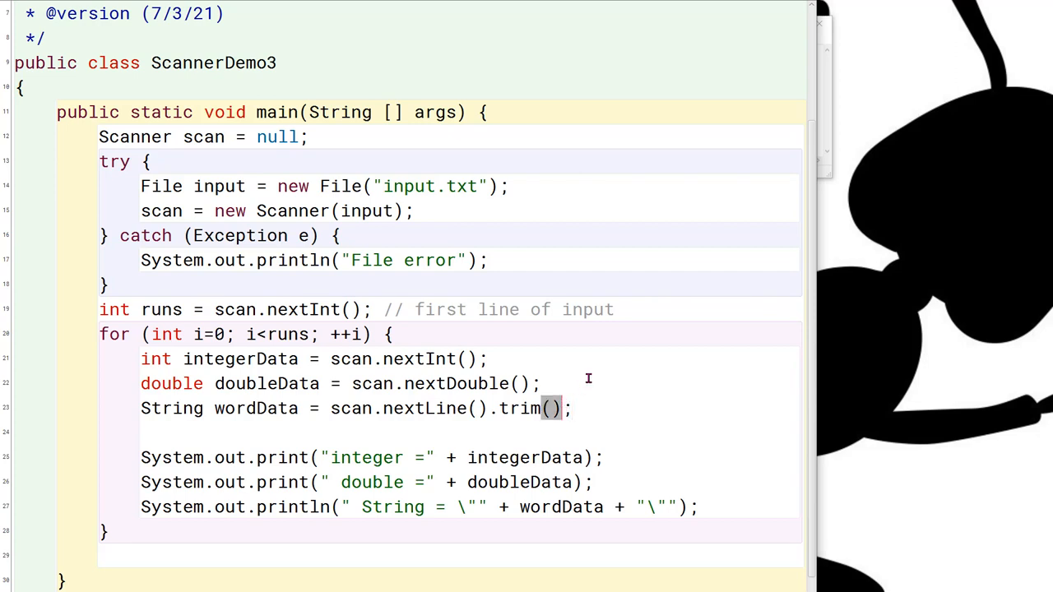
{"action": "key", "text": "BackSpace"}
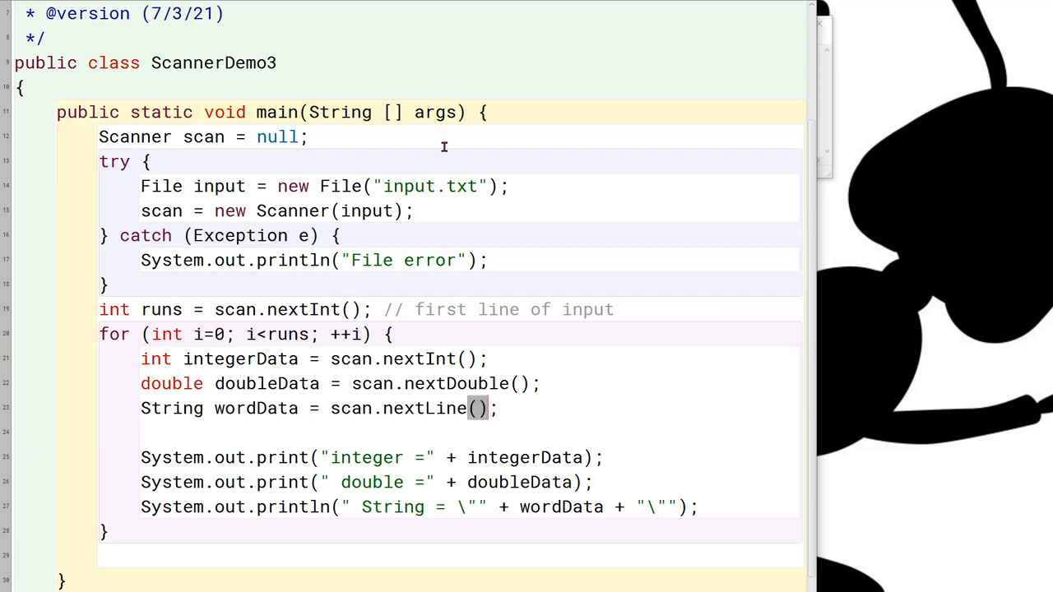
{"action": "mouse_move", "coordinate": [665, 123]}
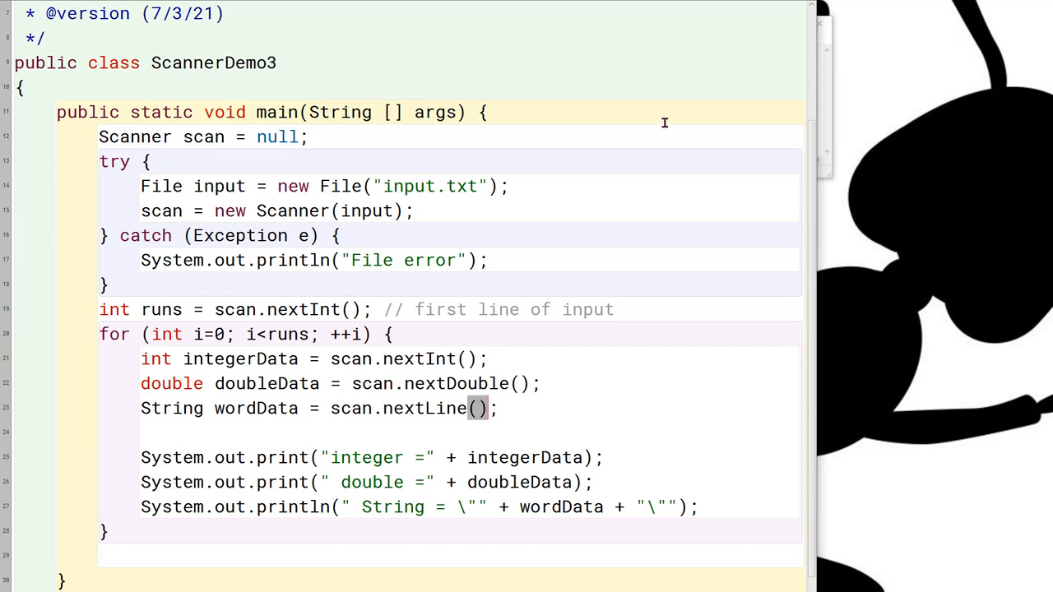
{"action": "mouse_move", "coordinate": [576, 20]}
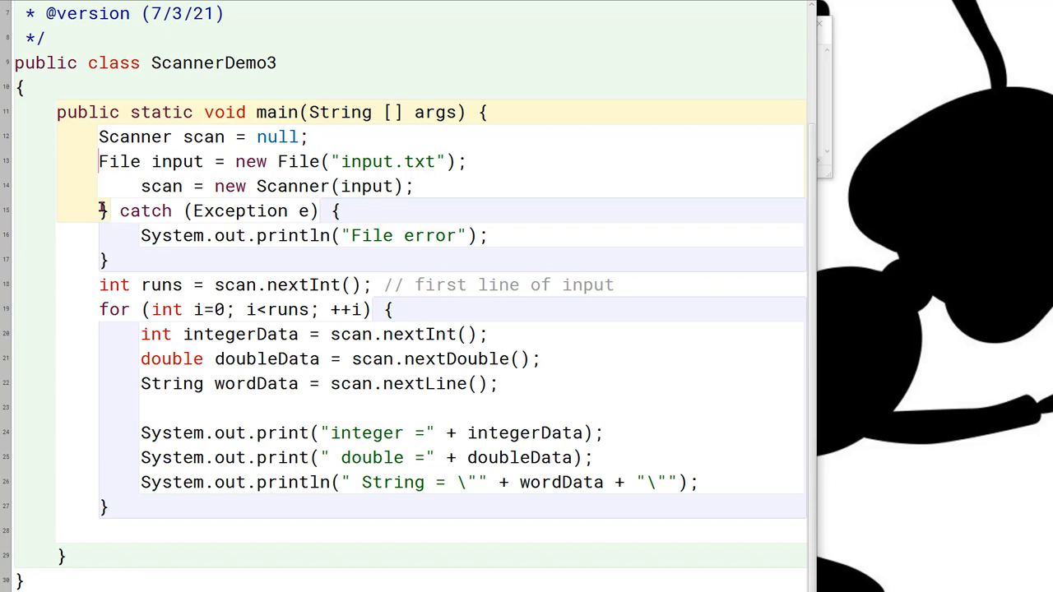
Step: Delete the try/catch block around the File and Scanner setup
{"action": "left_click_drag", "start_coordinate": [107, 211], "coordinate": [107, 261]}
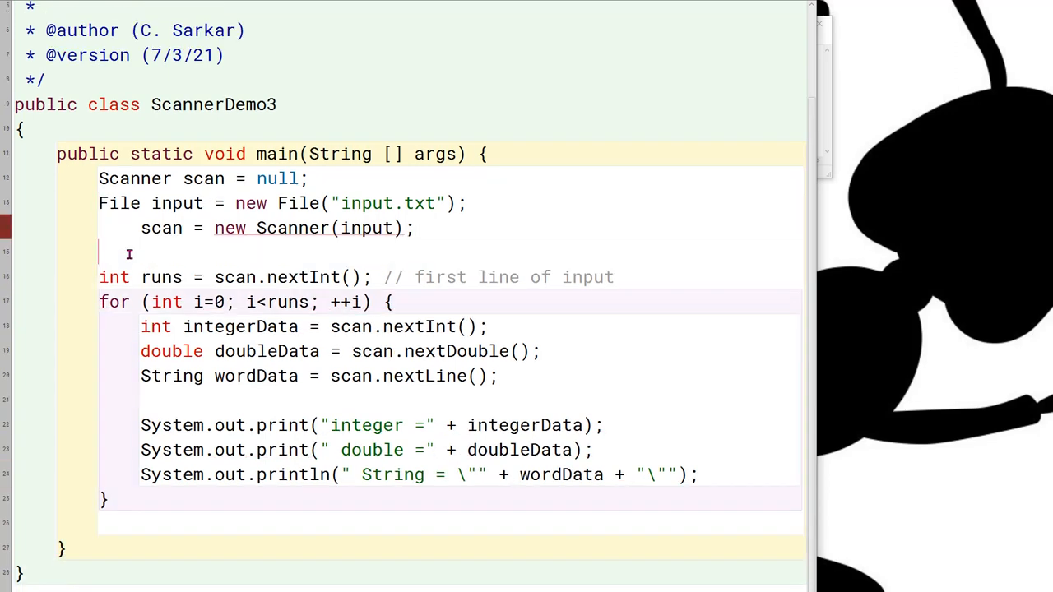
{"action": "mouse_move", "coordinate": [288, 228]}
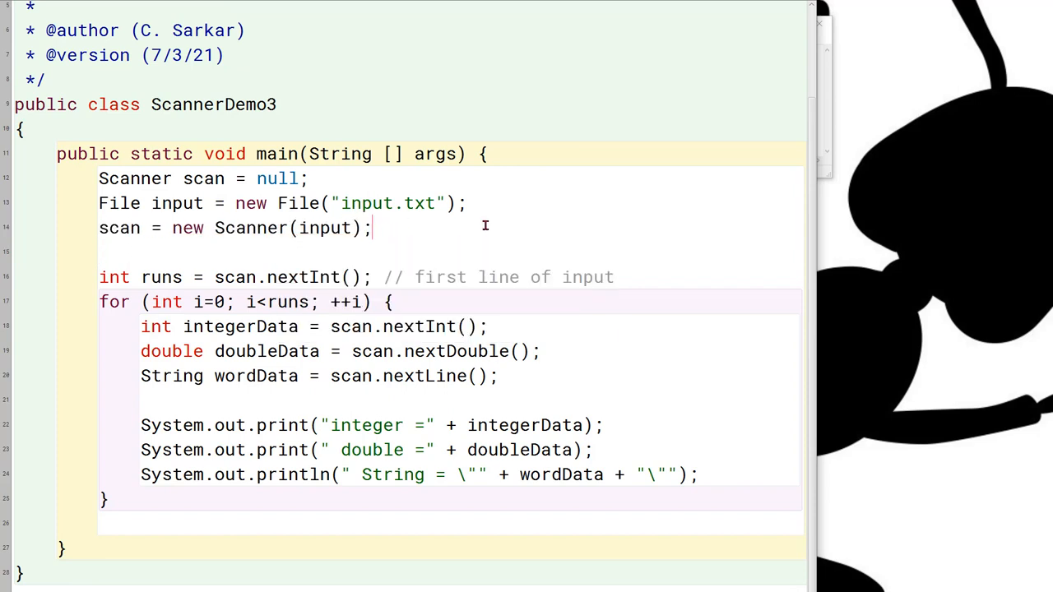
{"action": "mouse_move", "coordinate": [105, 77]}
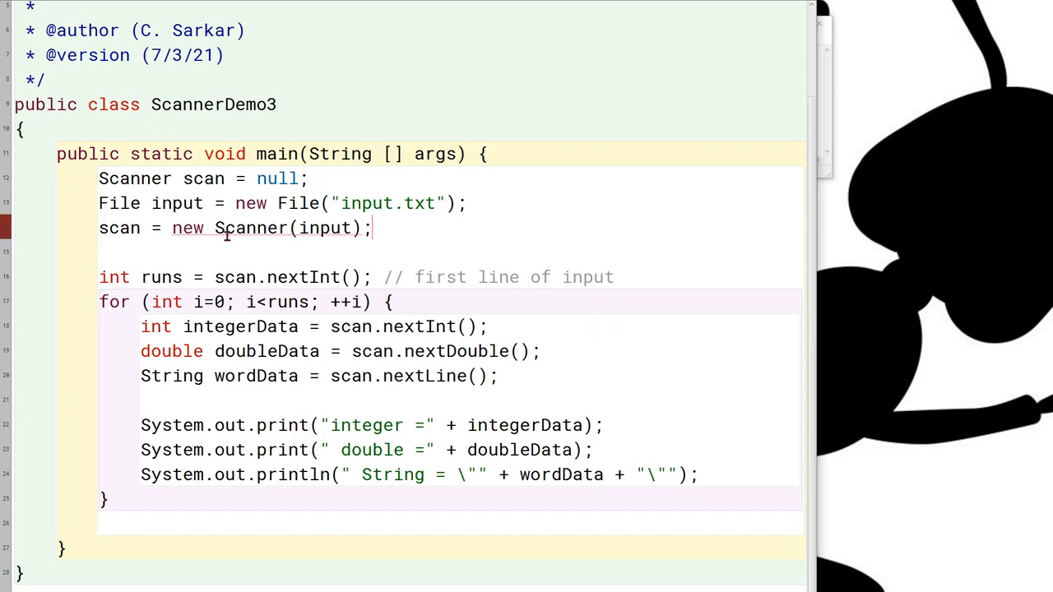
{"action": "mouse_move", "coordinate": [230, 234]}
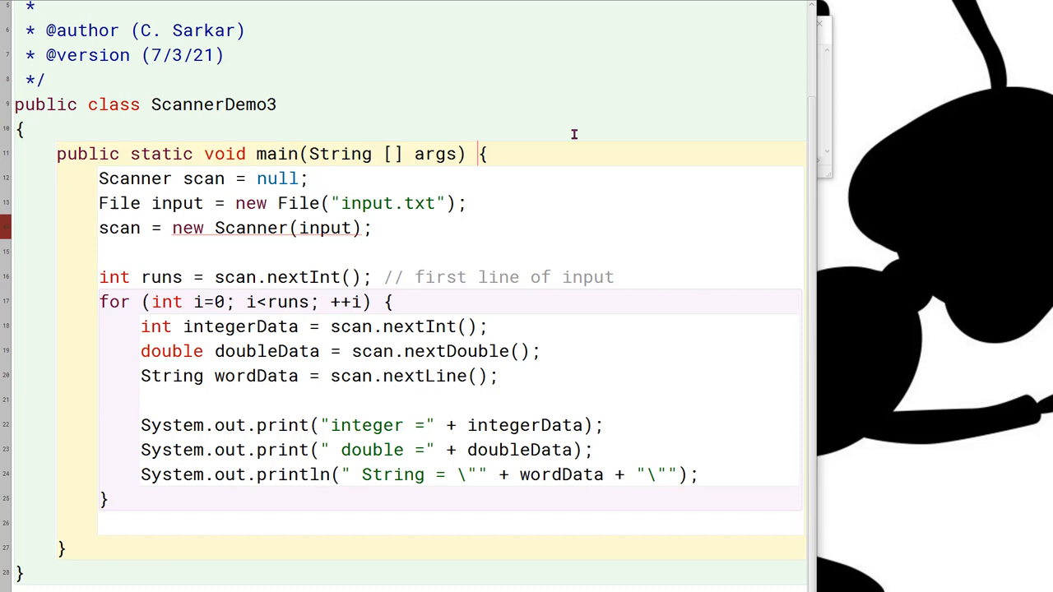
Step: Declare main with throws Exception and create the Scanner inline as Scanner scan
{"action": "type", "text": "throws Exception"}
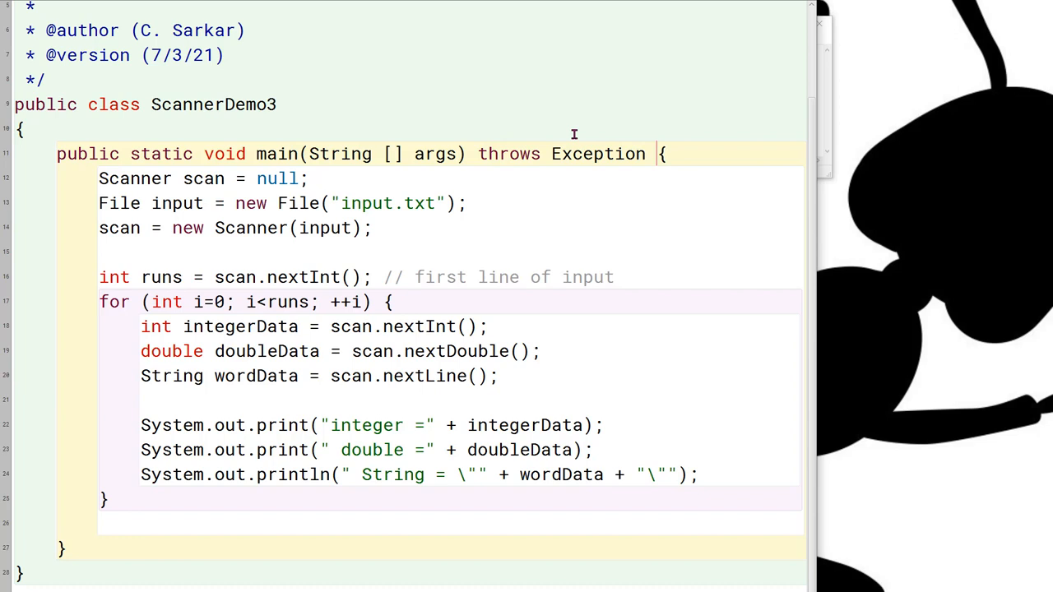
{"action": "mouse_move", "coordinate": [574, 135]}
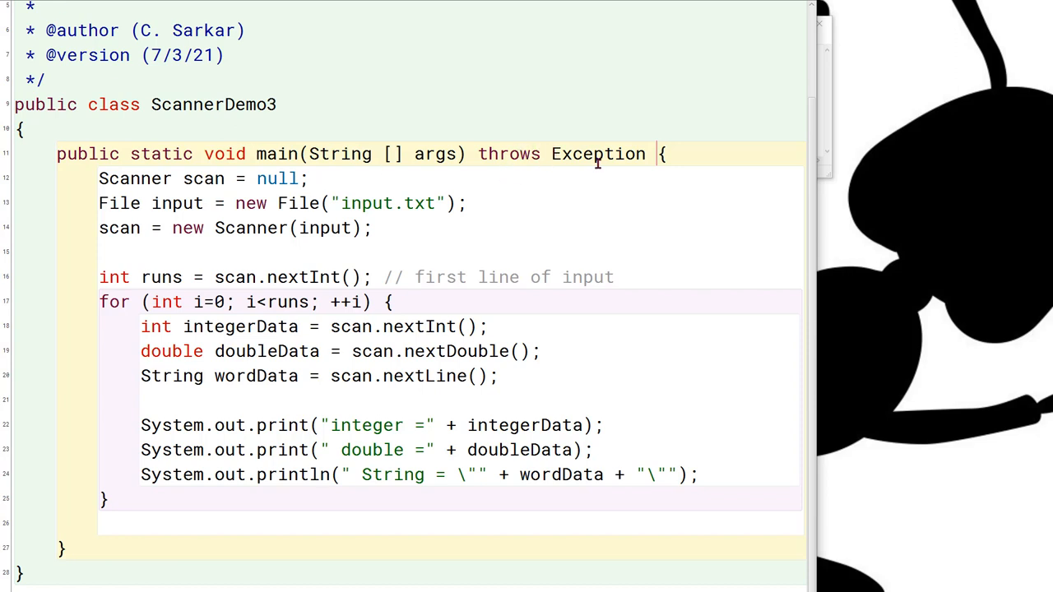
{"action": "mouse_move", "coordinate": [517, 162]}
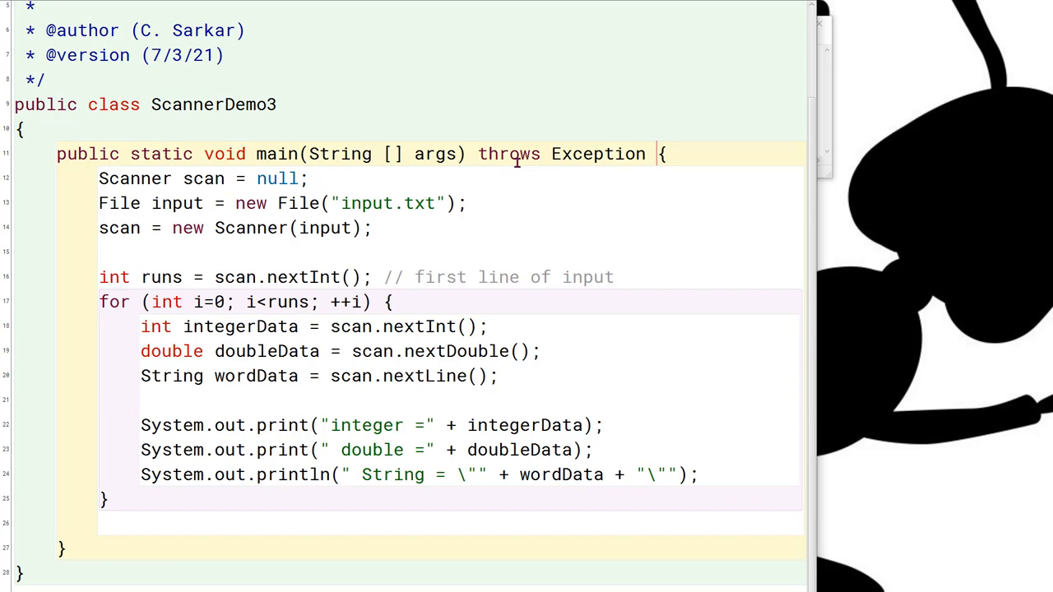
{"action": "mouse_move", "coordinate": [401, 310]}
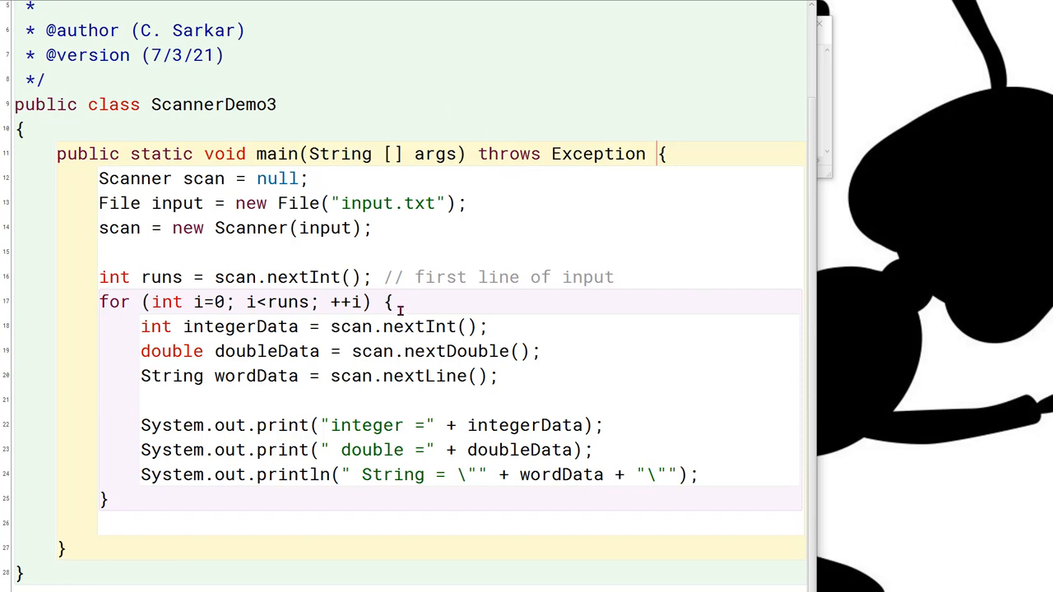
{"action": "mouse_move", "coordinate": [190, 236]}
{"action": "type", "text": "Scanner "}
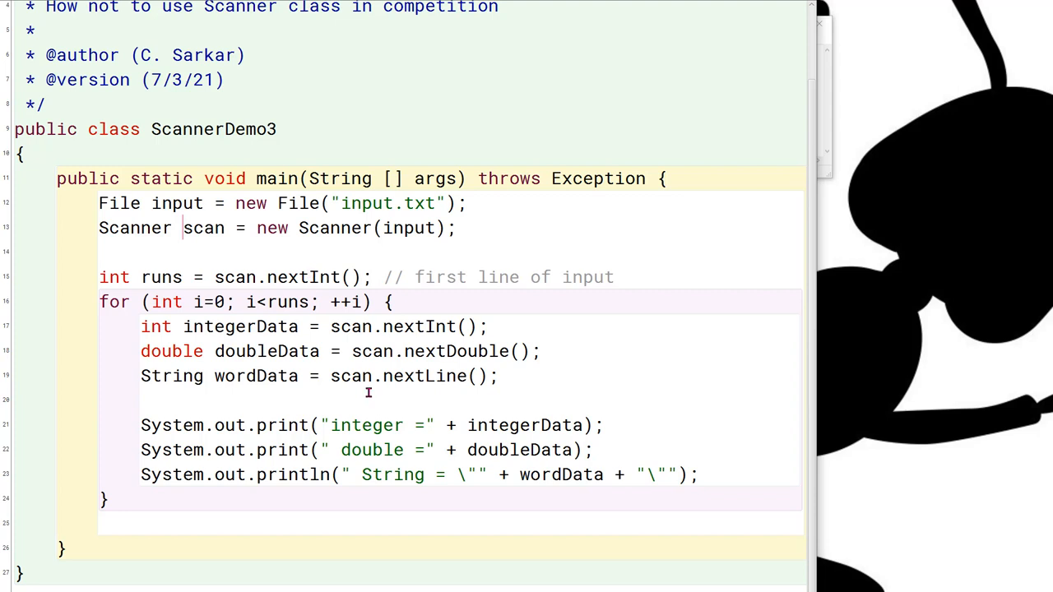
{"action": "mouse_move", "coordinate": [413, 327]}
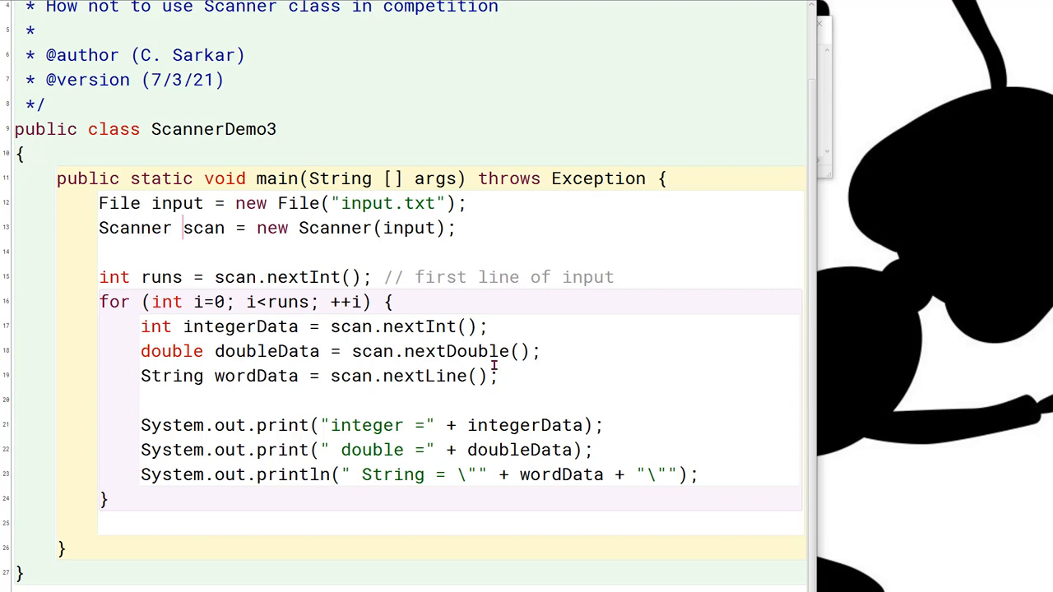
{"action": "mouse_move", "coordinate": [513, 334]}
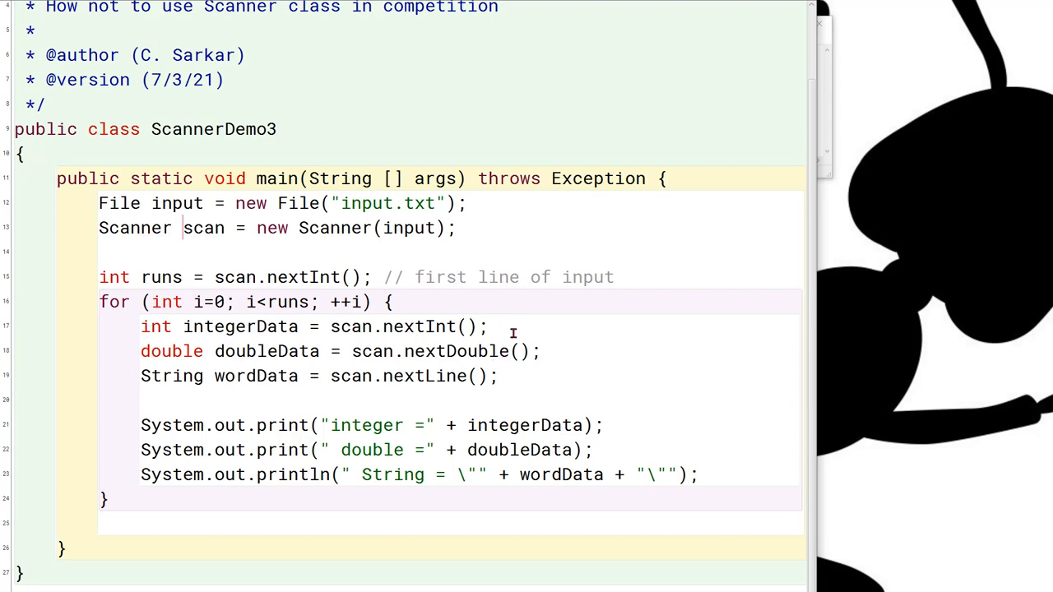
{"action": "mouse_move", "coordinate": [595, 335]}
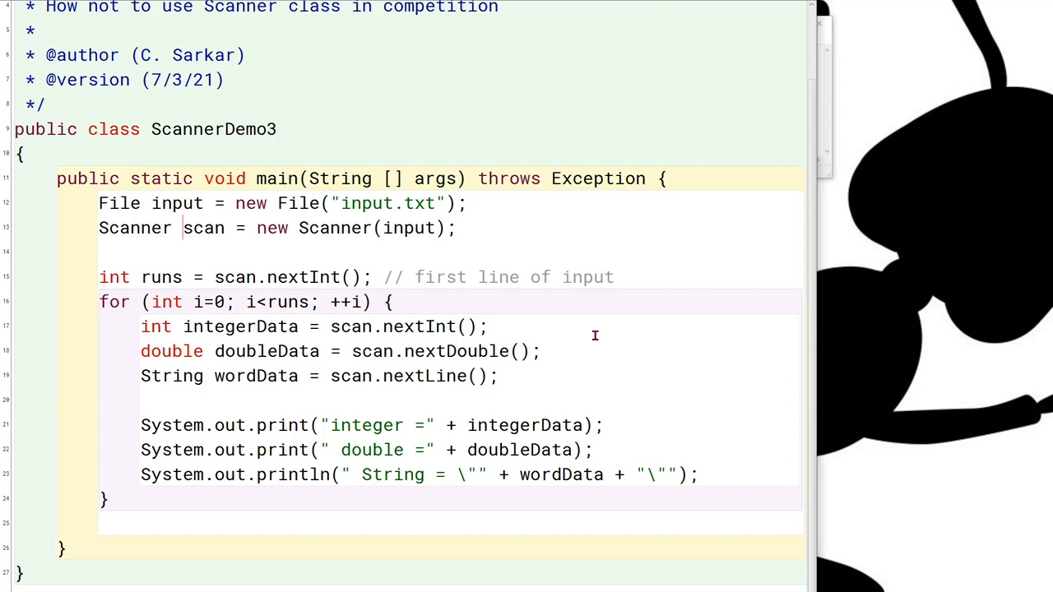
{"action": "mouse_move", "coordinate": [282, 277]}
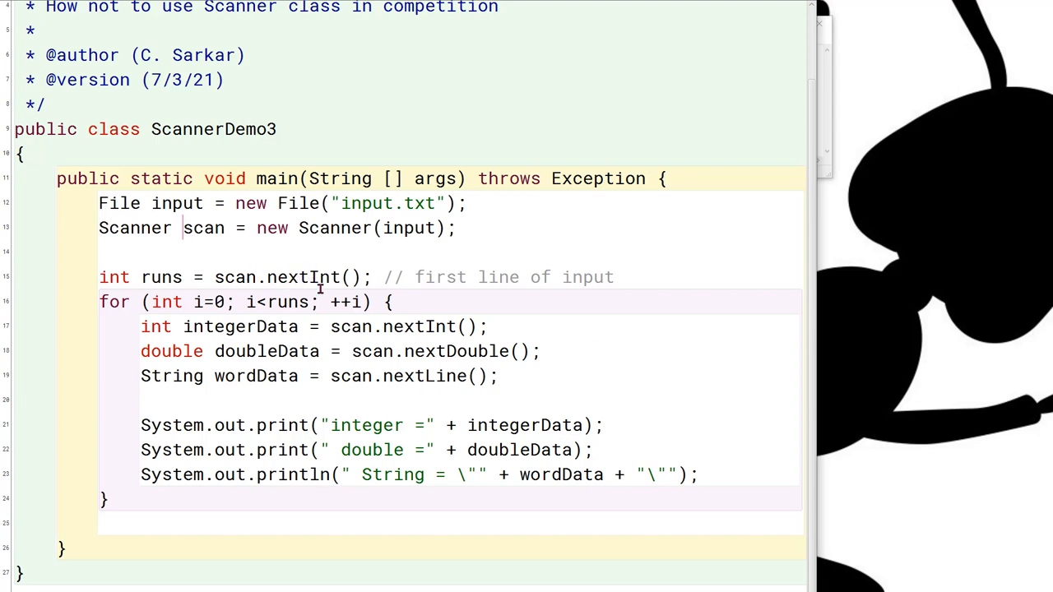
{"action": "mouse_move", "coordinate": [306, 273]}
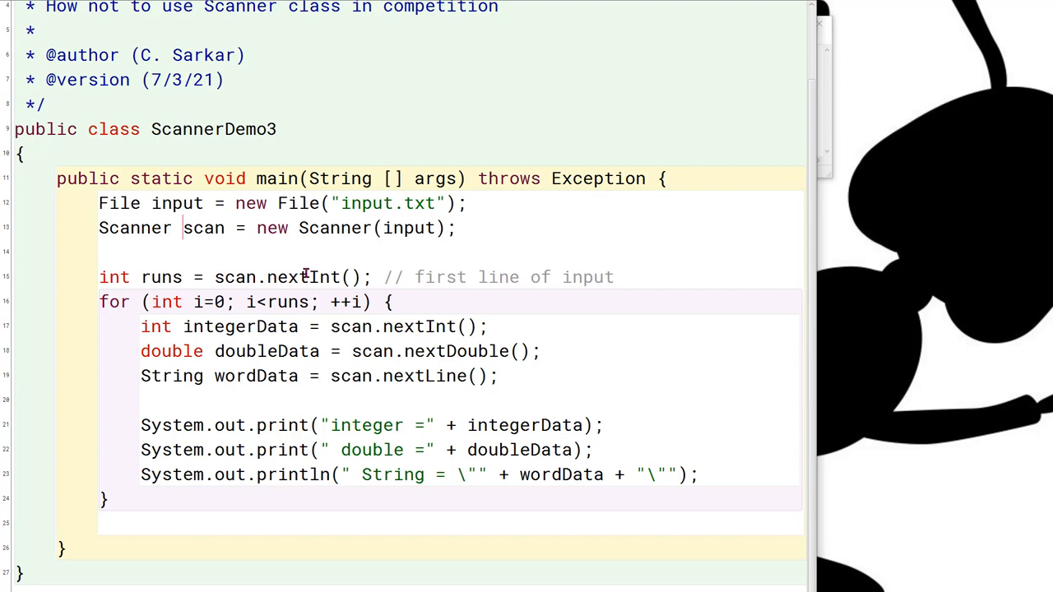
Step: Replace nextInt on line 15 with Integer.parseInt(scan.nextLine())
{"action": "double_click", "coordinate": [325, 278]}
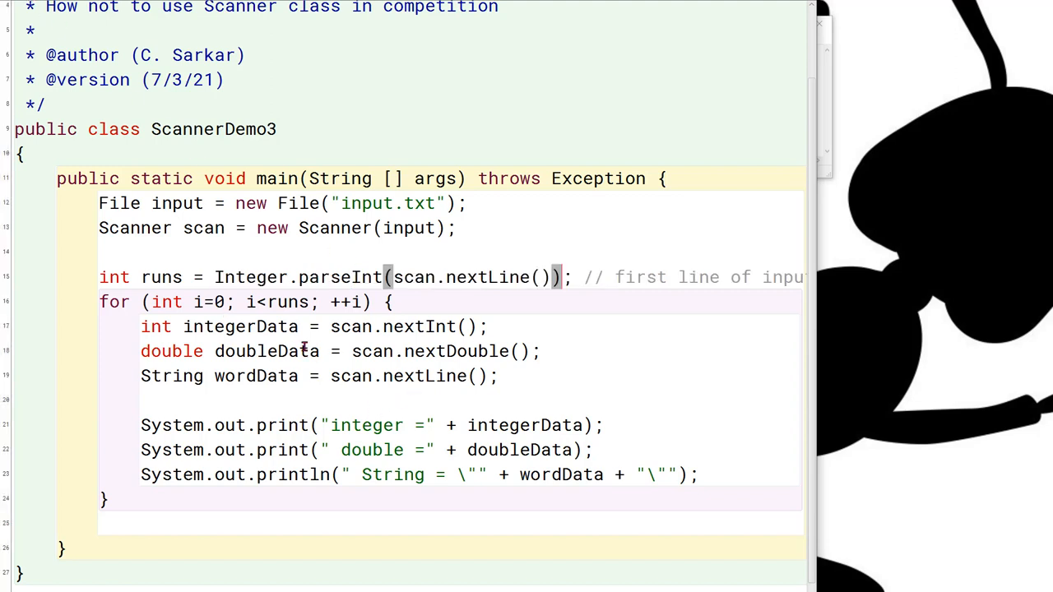
{"action": "mouse_move", "coordinate": [649, 254]}
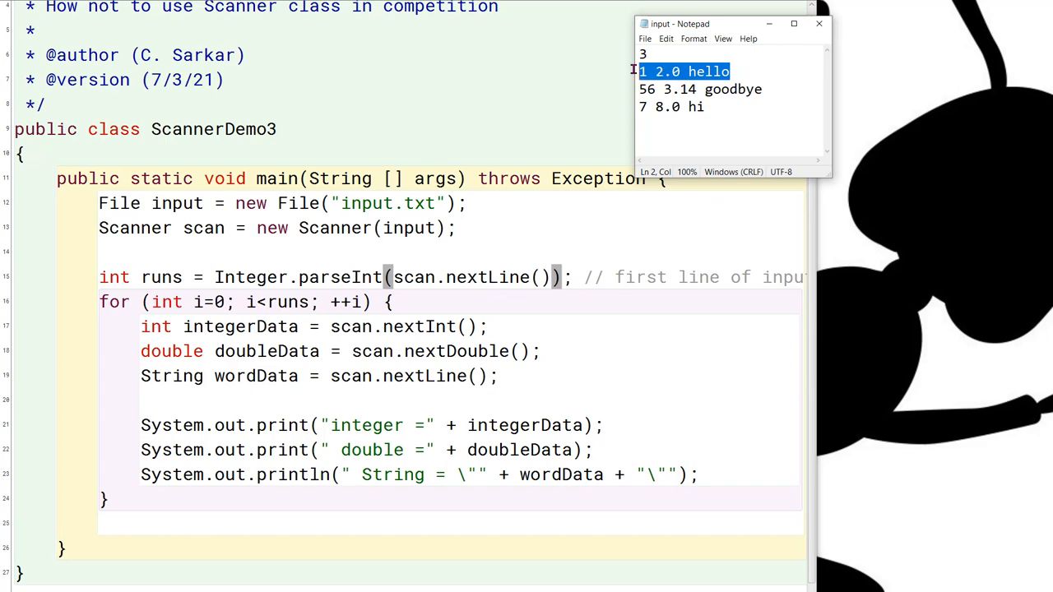
{"action": "mouse_move", "coordinate": [742, 108]}
{"action": "type", "text": "String line = scan.nextLine();"}
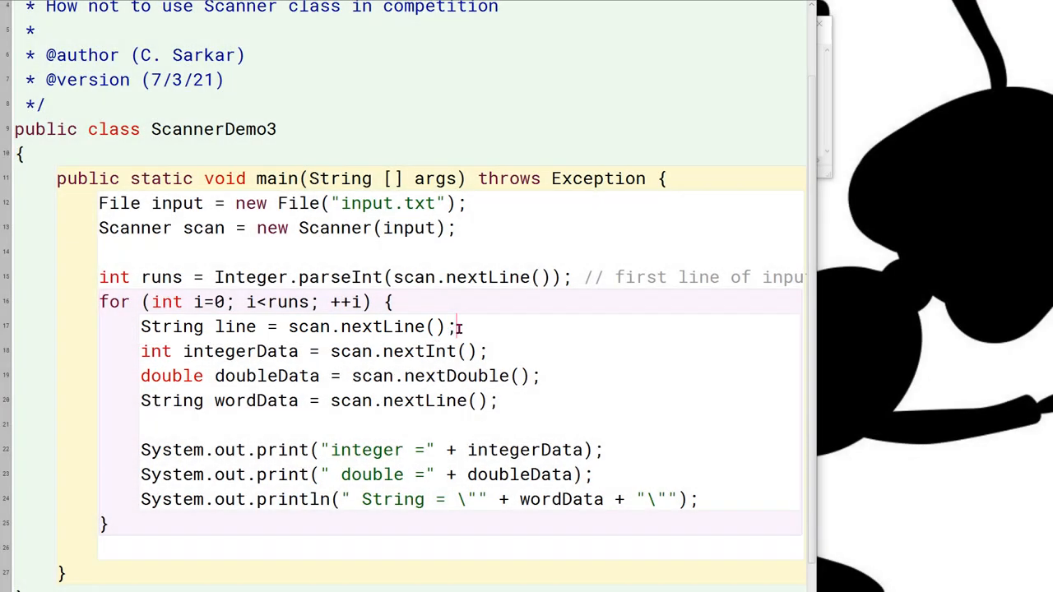
Step: Split each line with line.split(" ") and parse tokens[0], tokens[1], using tokens[2]
{"action": "type", "text": "String [] tokens = line.split(\" \");"}
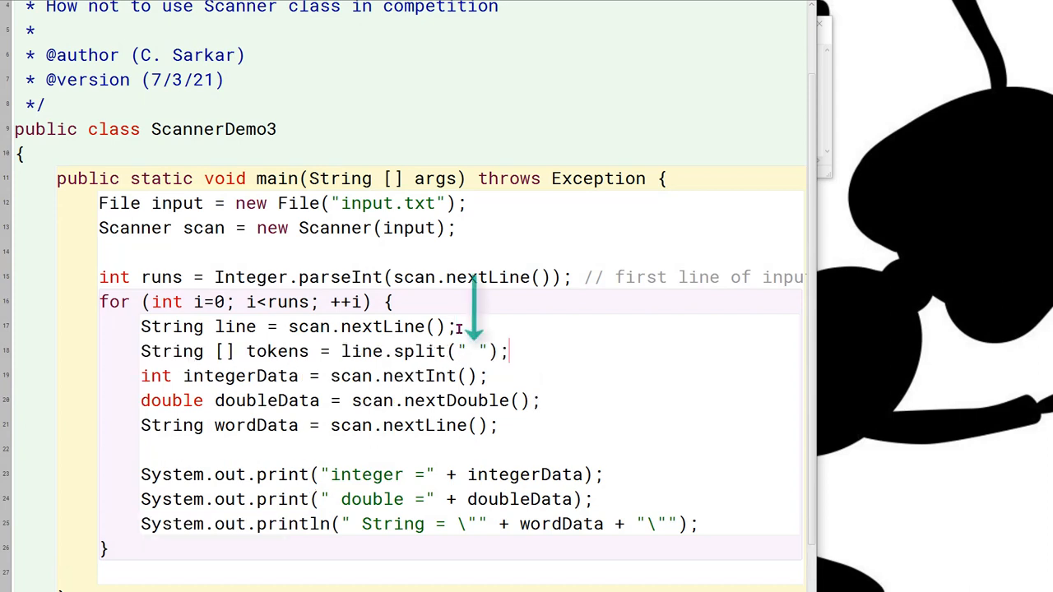
{"action": "mouse_move", "coordinate": [746, 219]}
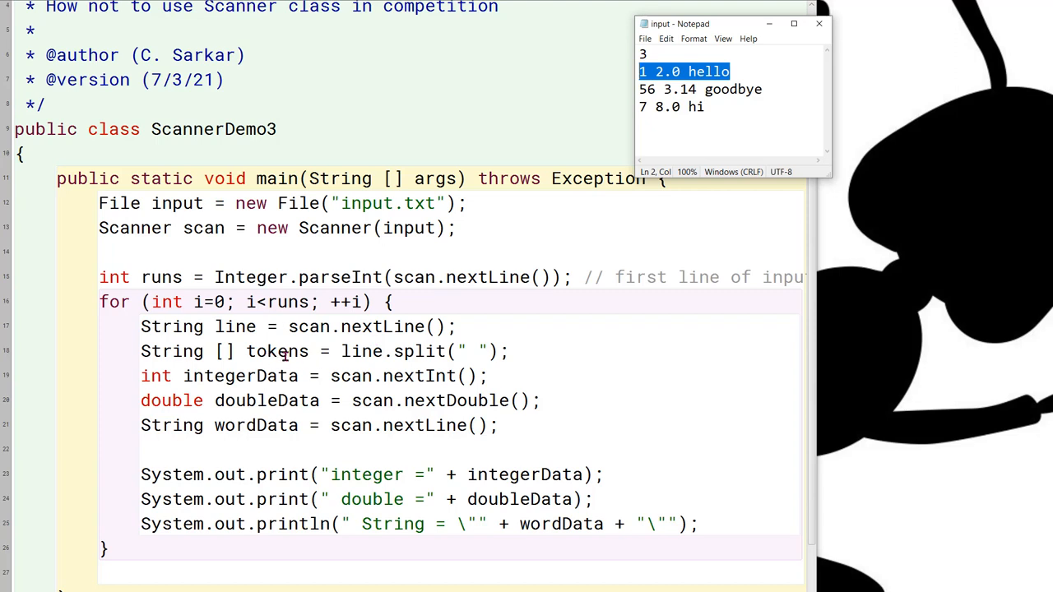
{"action": "mouse_move", "coordinate": [365, 414]}
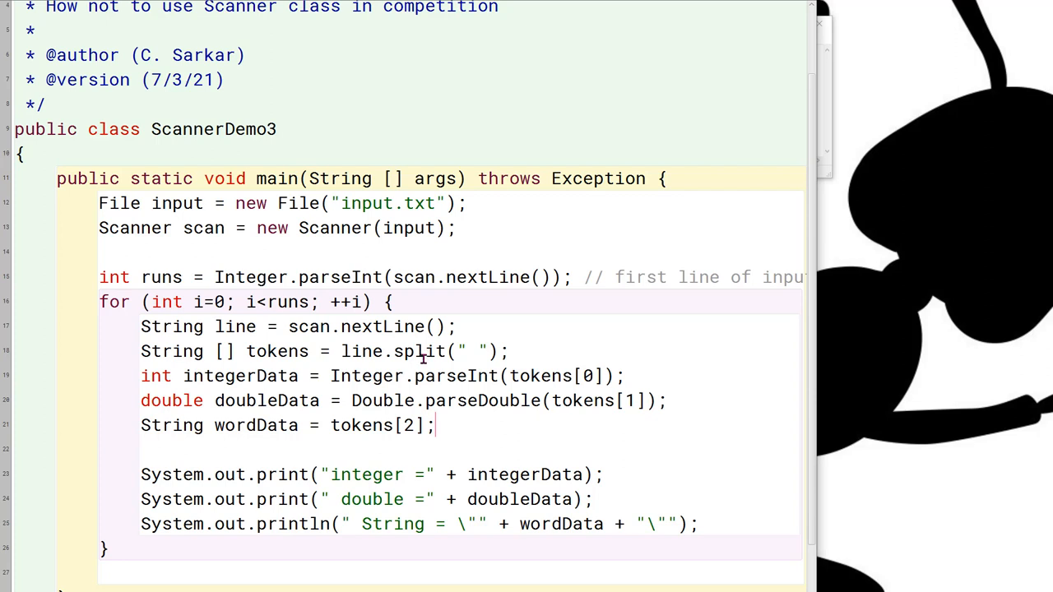
{"action": "type", "text": "I"}
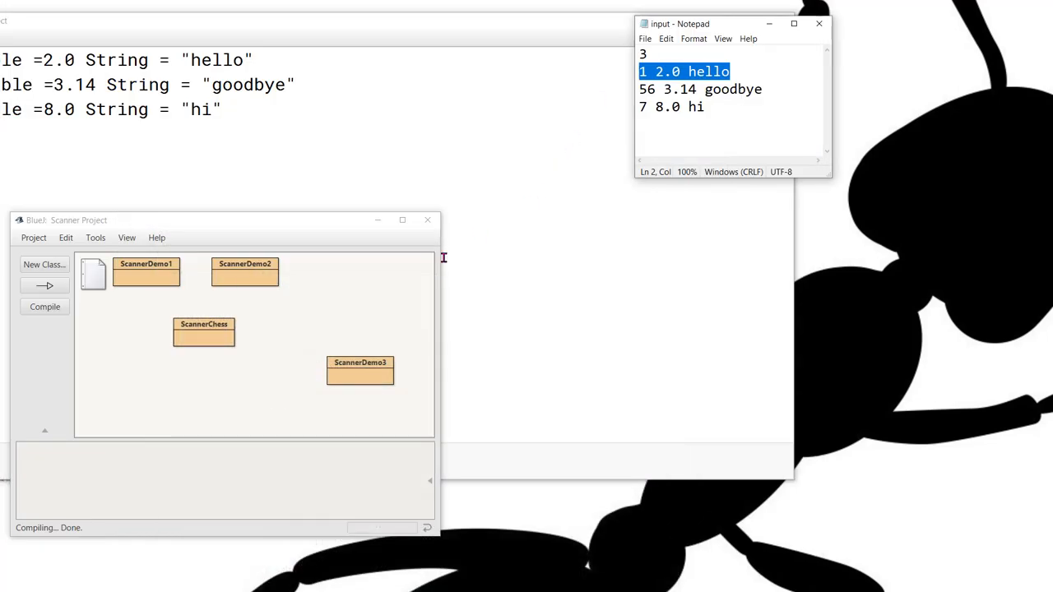
Step: Run ScannerDemo3's void main(String[] args) from the class menu and check the output
{"action": "right_click", "coordinate": [360, 371]}
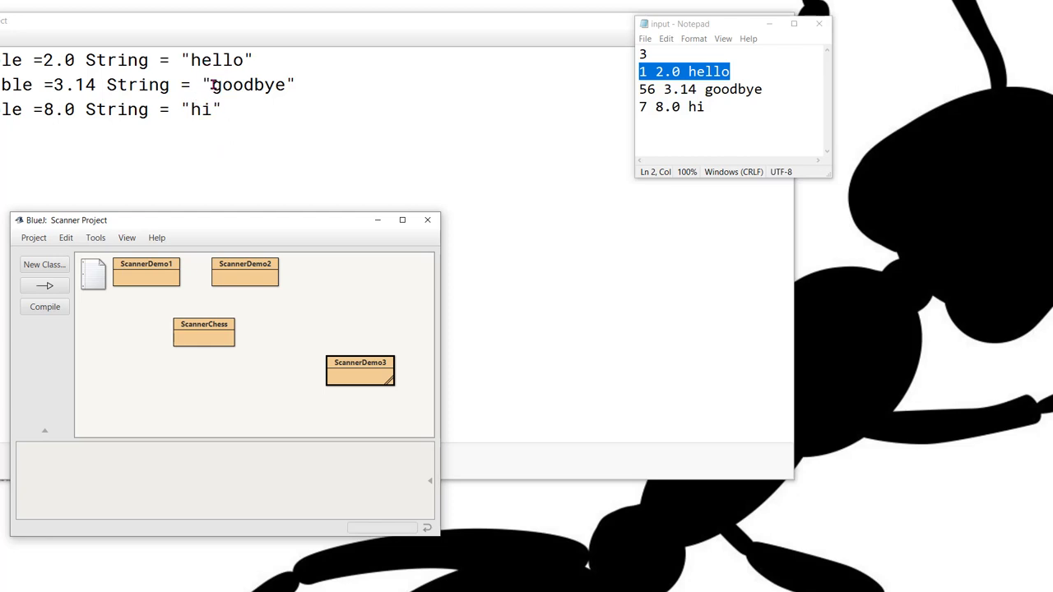
{"action": "mouse_move", "coordinate": [316, 182]}
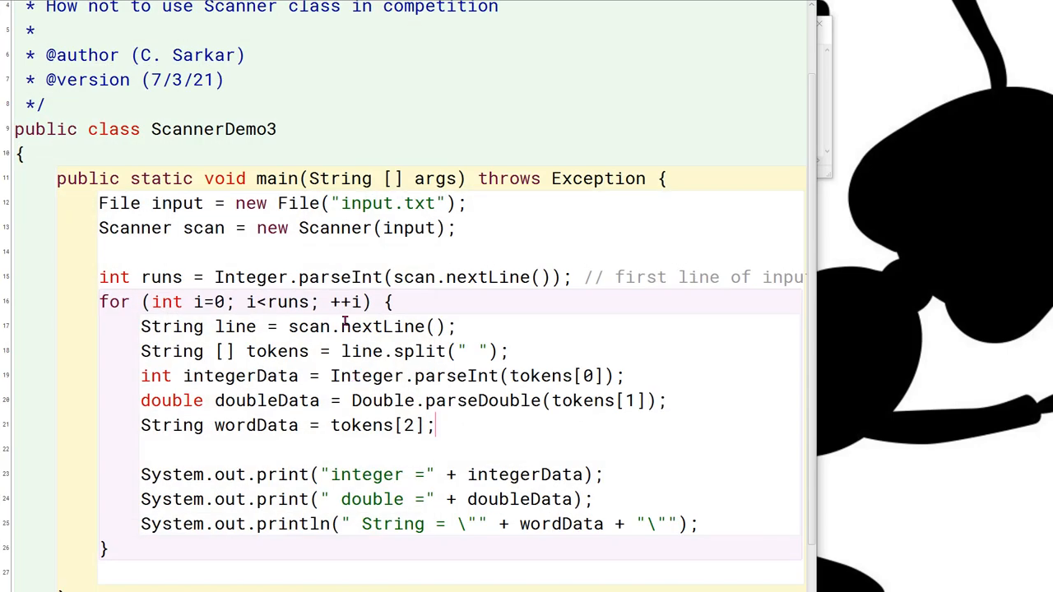
{"action": "mouse_move", "coordinate": [300, 447]}
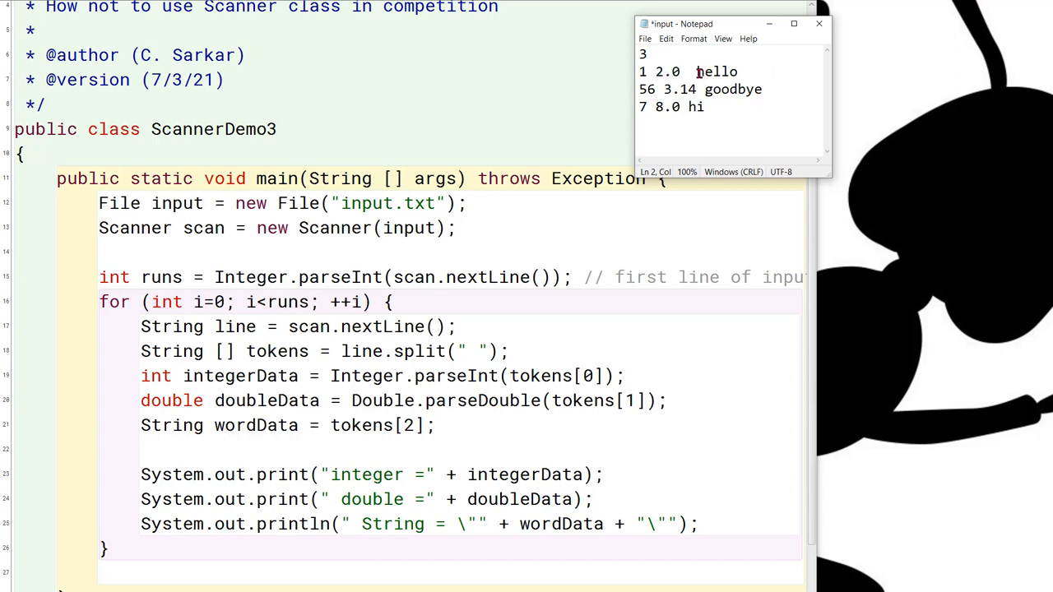
{"action": "mouse_move", "coordinate": [799, 191]}
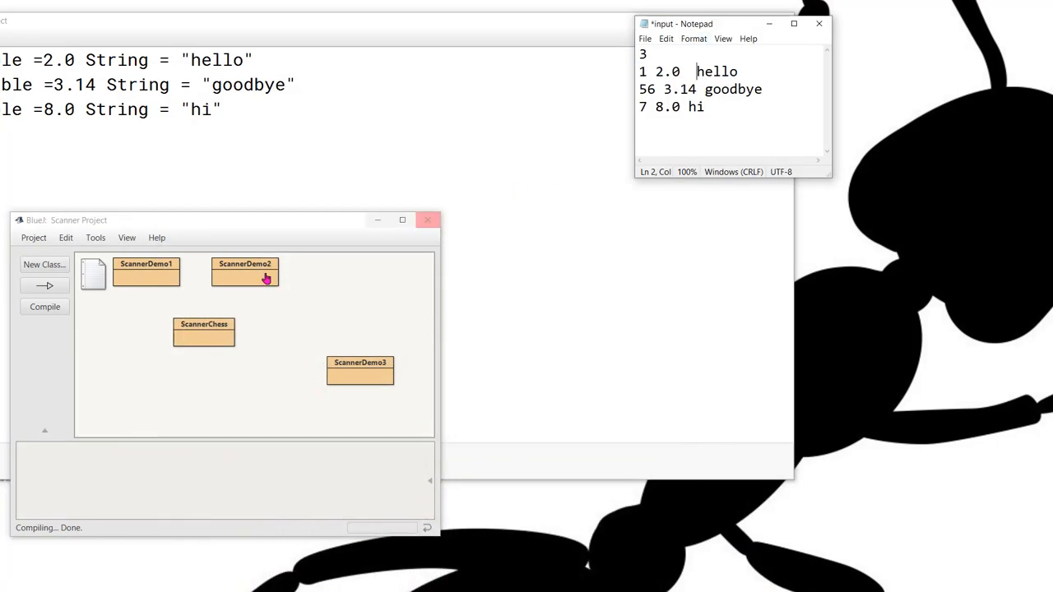
Step: Rerun main after doubling the space before hello, showing an empty first word
{"action": "right_click", "coordinate": [360, 371]}
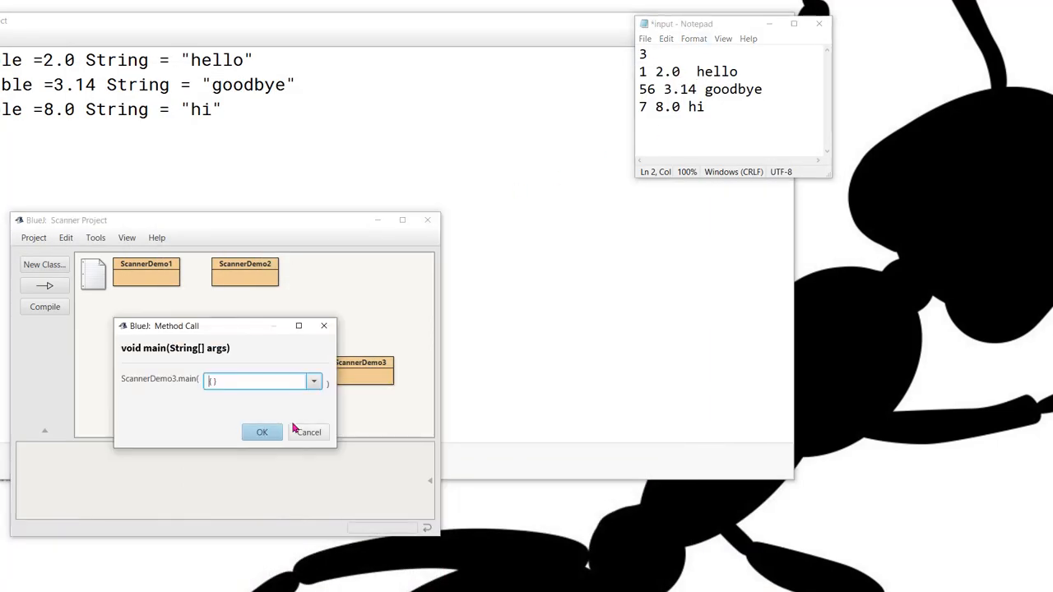
{"action": "left_click", "coordinate": [261, 432]}
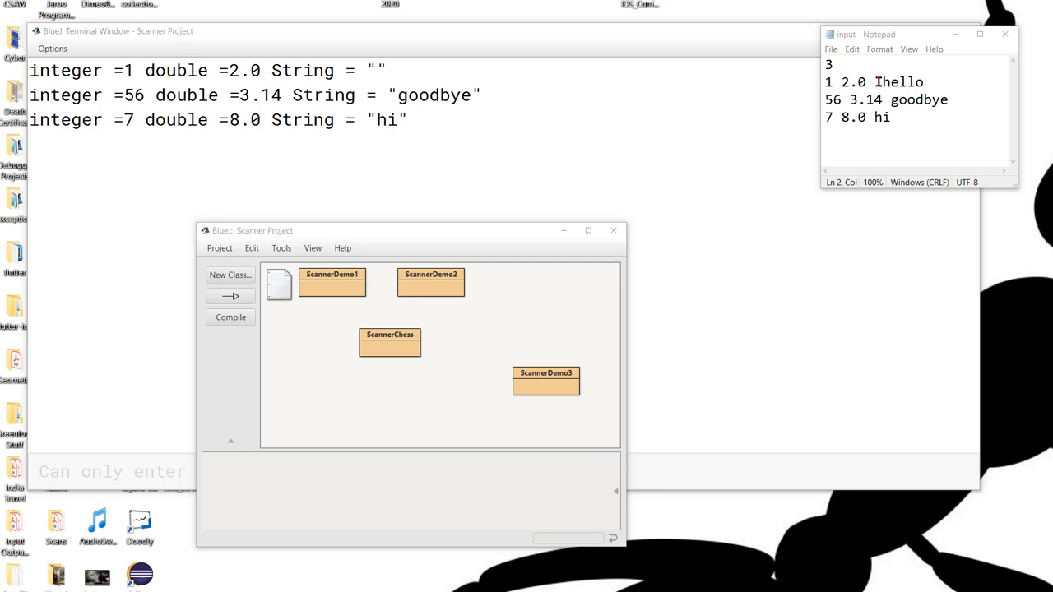
Step: Save input.txt with extra spaces after 1 and rerun, hitting NumberFormatException
{"action": "double_click", "coordinate": [547, 379]}
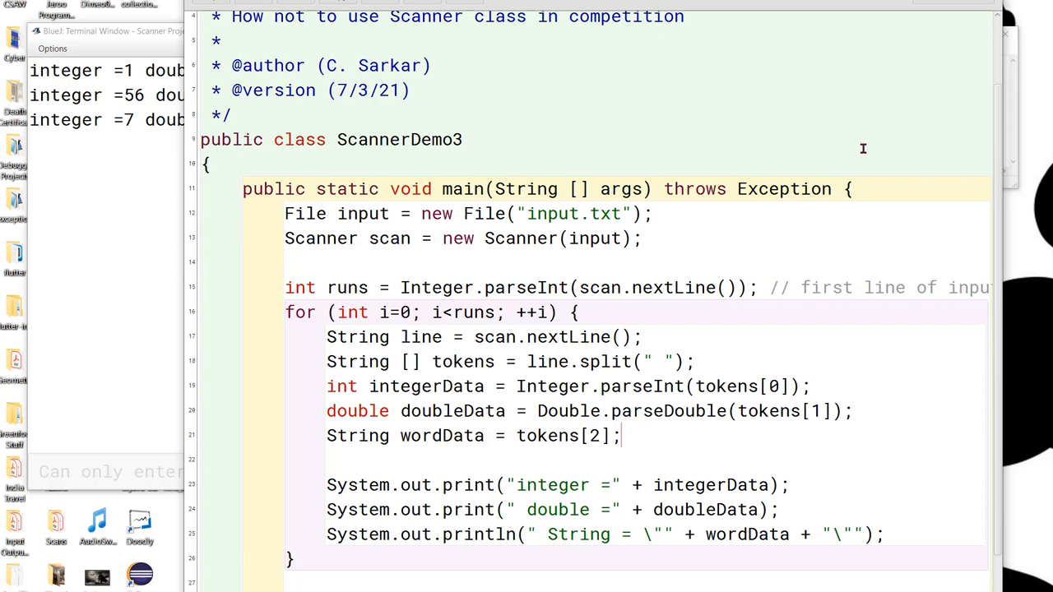
{"action": "mouse_move", "coordinate": [1010, 158]}
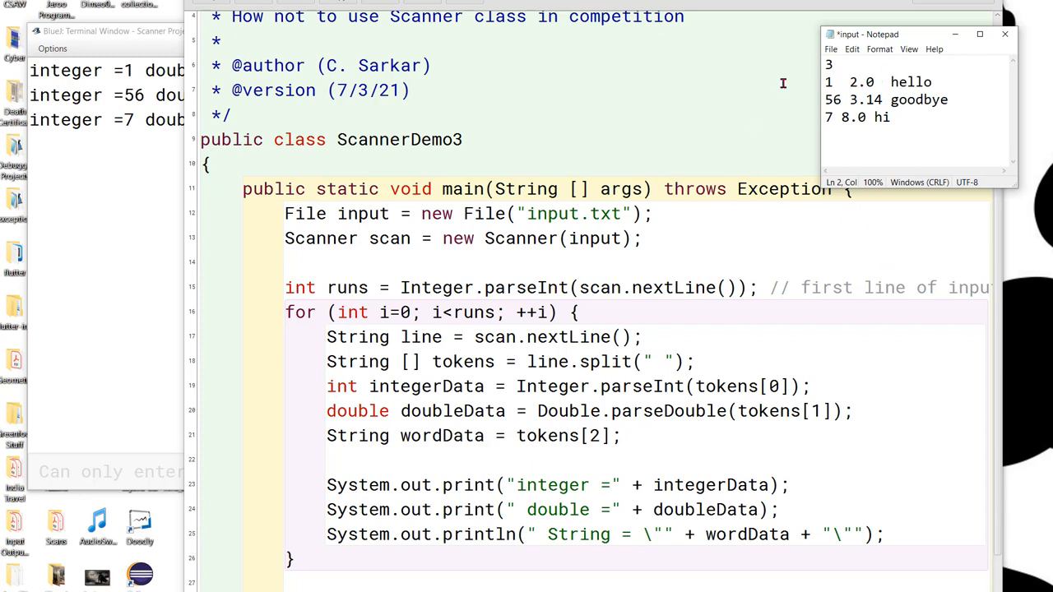
{"action": "left_click", "coordinate": [831, 49]}
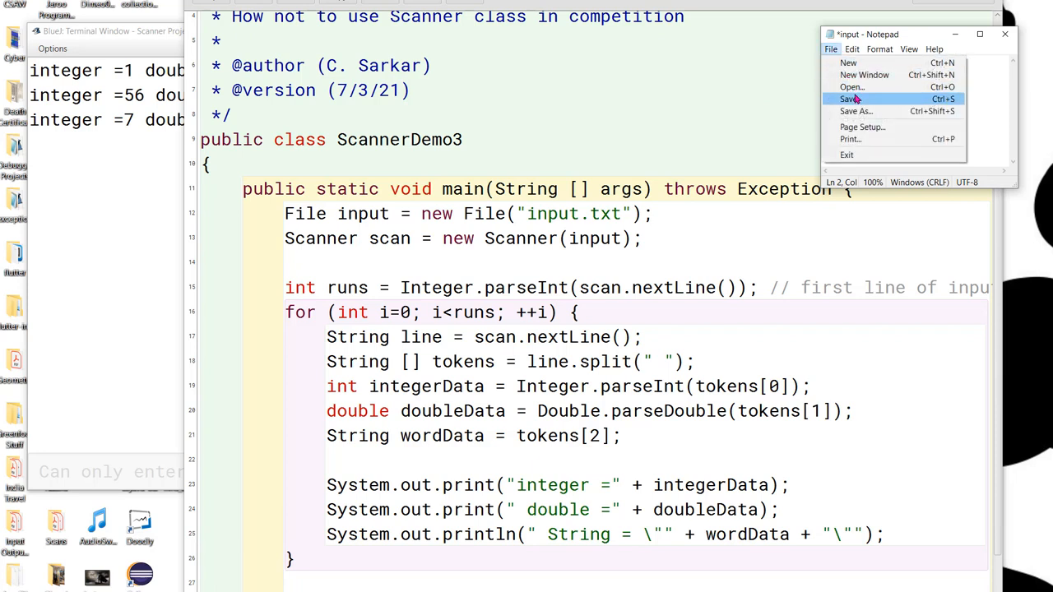
{"action": "left_click", "coordinate": [849, 99]}
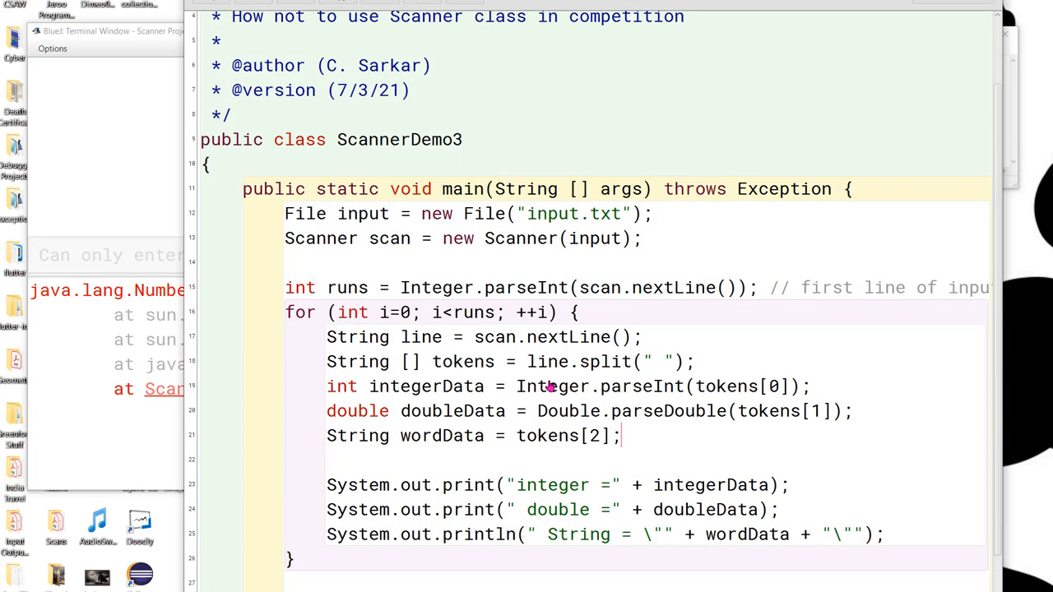
{"action": "mouse_move", "coordinate": [633, 428]}
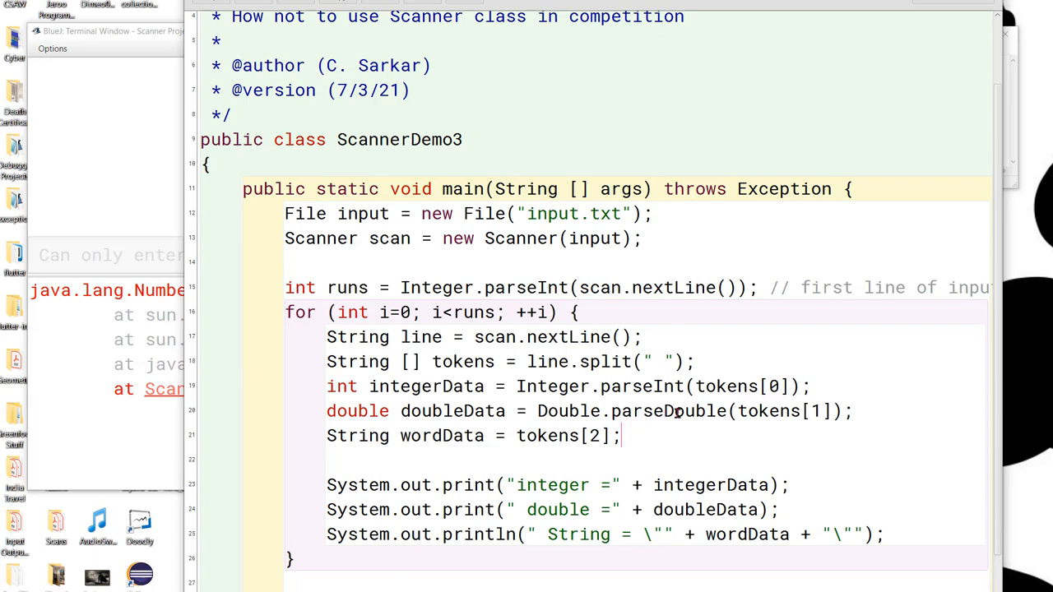
{"action": "mouse_move", "coordinate": [794, 360]}
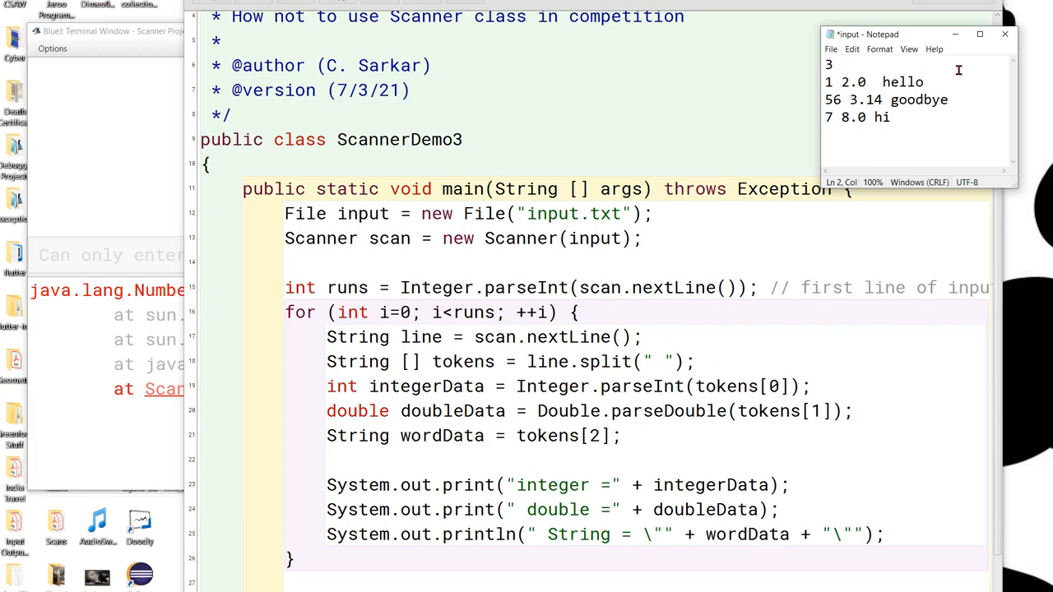
{"action": "mouse_move", "coordinate": [936, 178]}
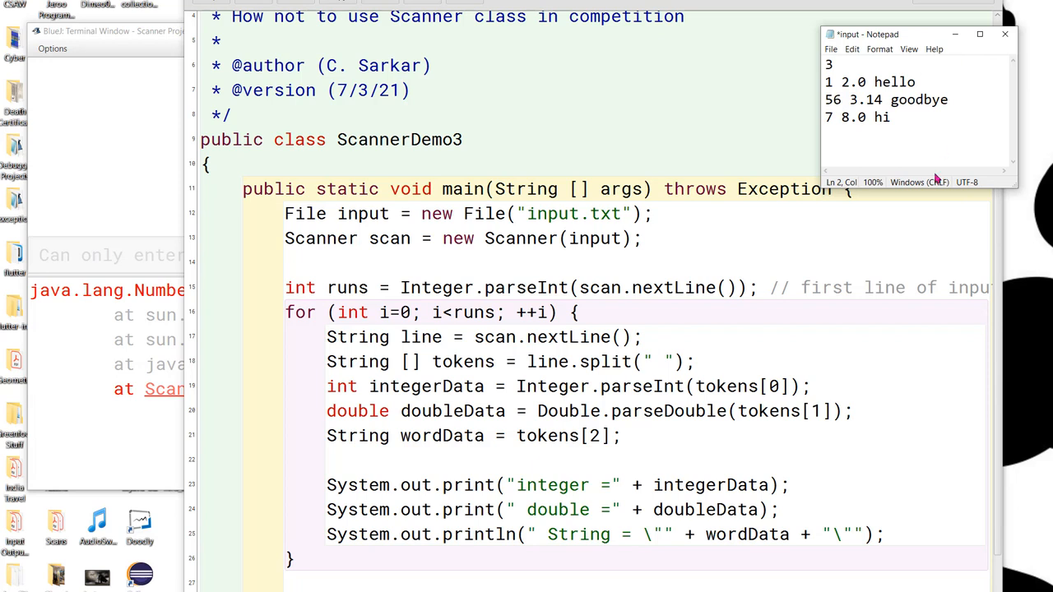
{"action": "mouse_move", "coordinate": [945, 127]}
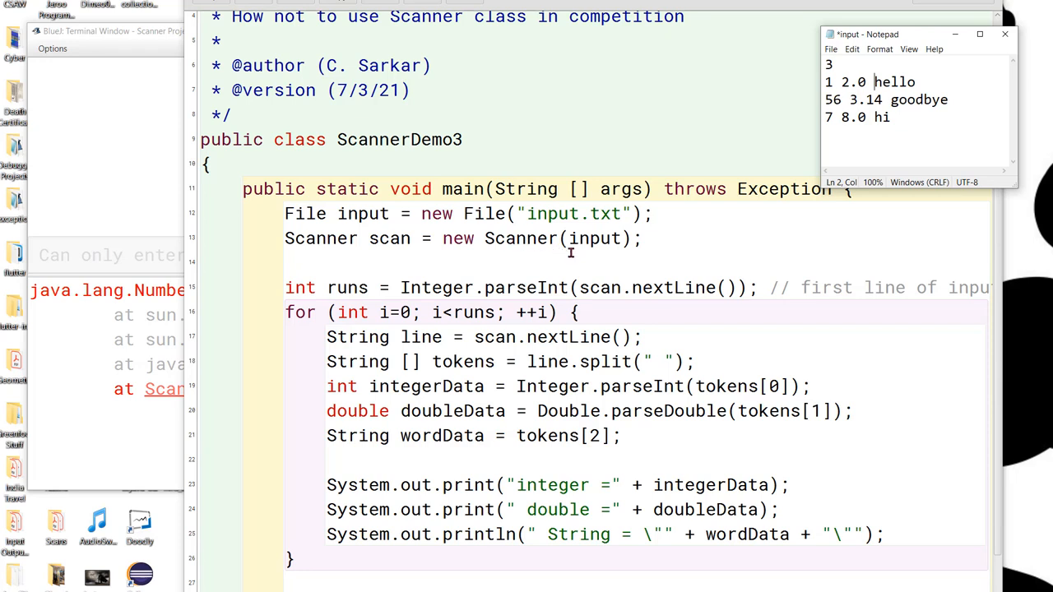
{"action": "mouse_move", "coordinate": [602, 261]}
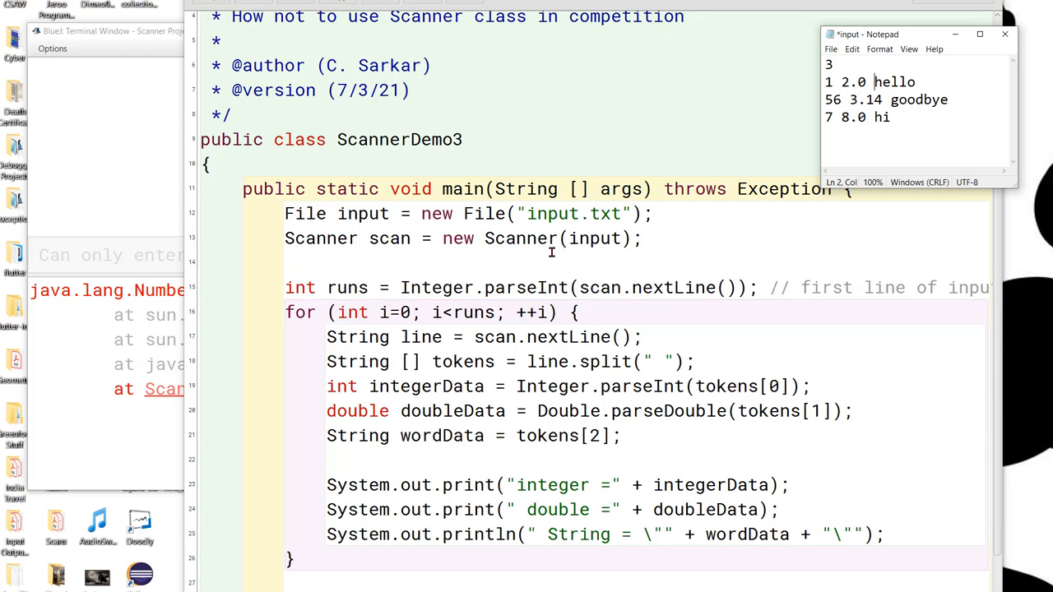
{"action": "mouse_move", "coordinate": [597, 251]}
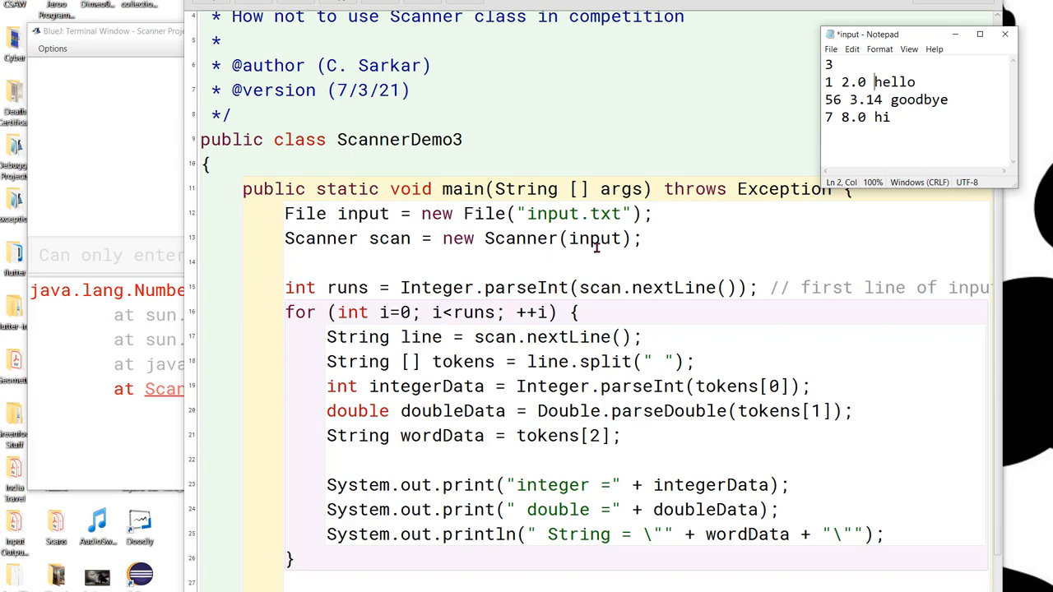